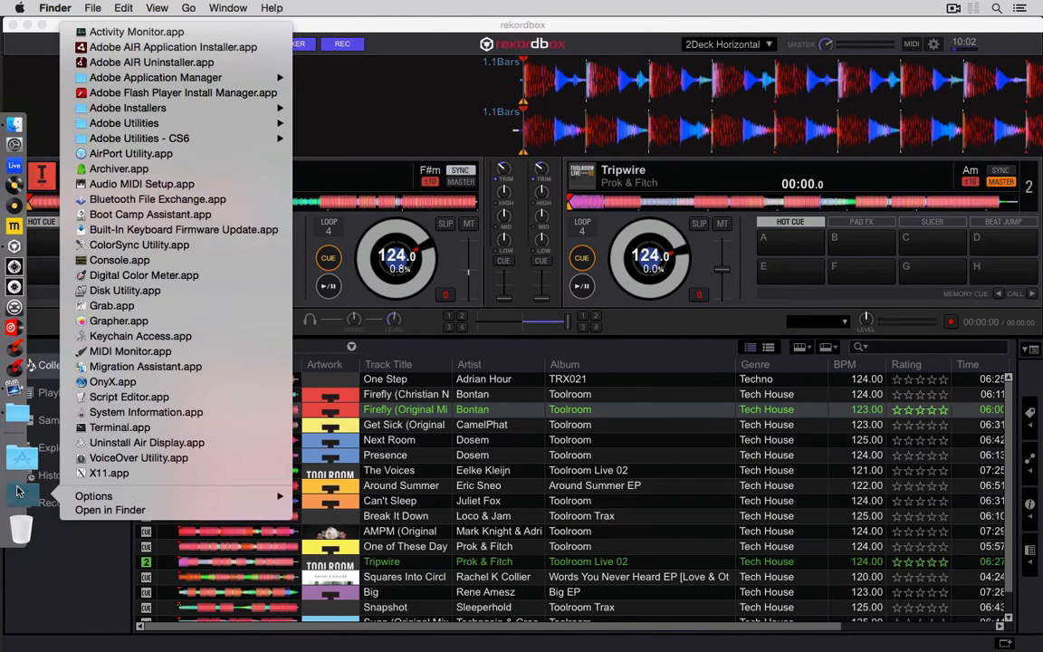
{"action": "mouse_move", "coordinate": [141, 184]}
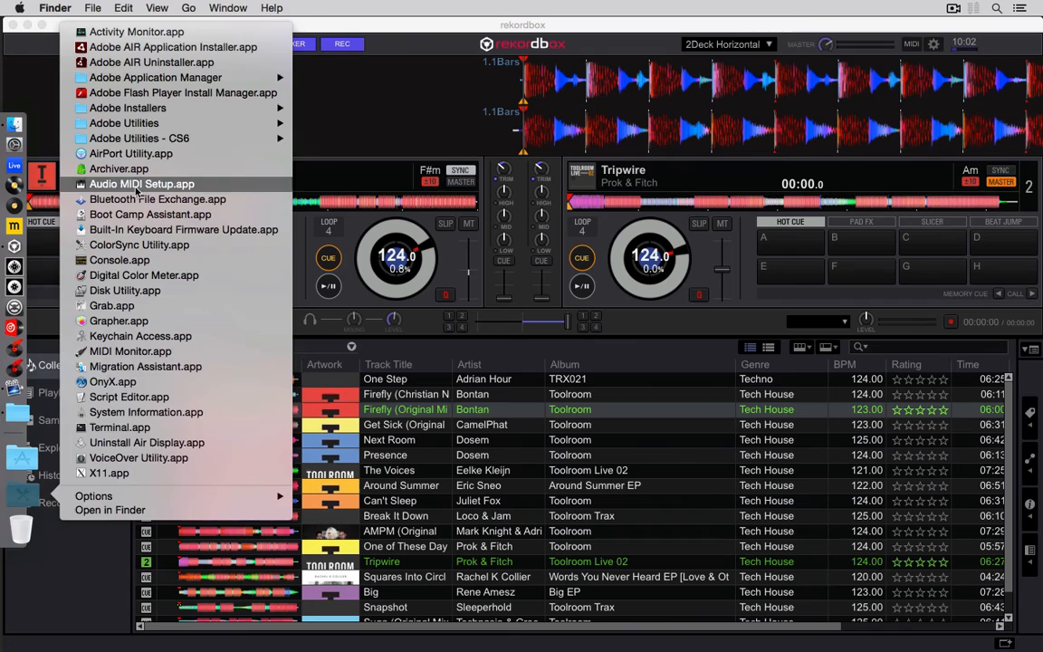
Launch Audio MIDI Setup from the Utilities stack in the Dock
{"action": "left_click", "coordinate": [141, 184]}
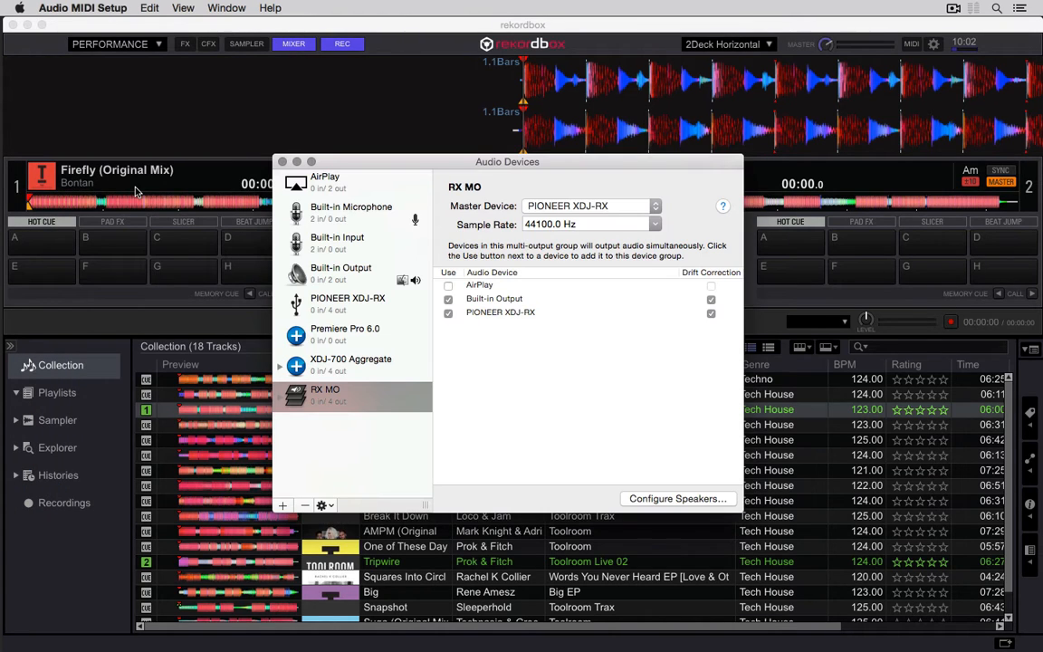
{"action": "mouse_move", "coordinate": [330, 392]}
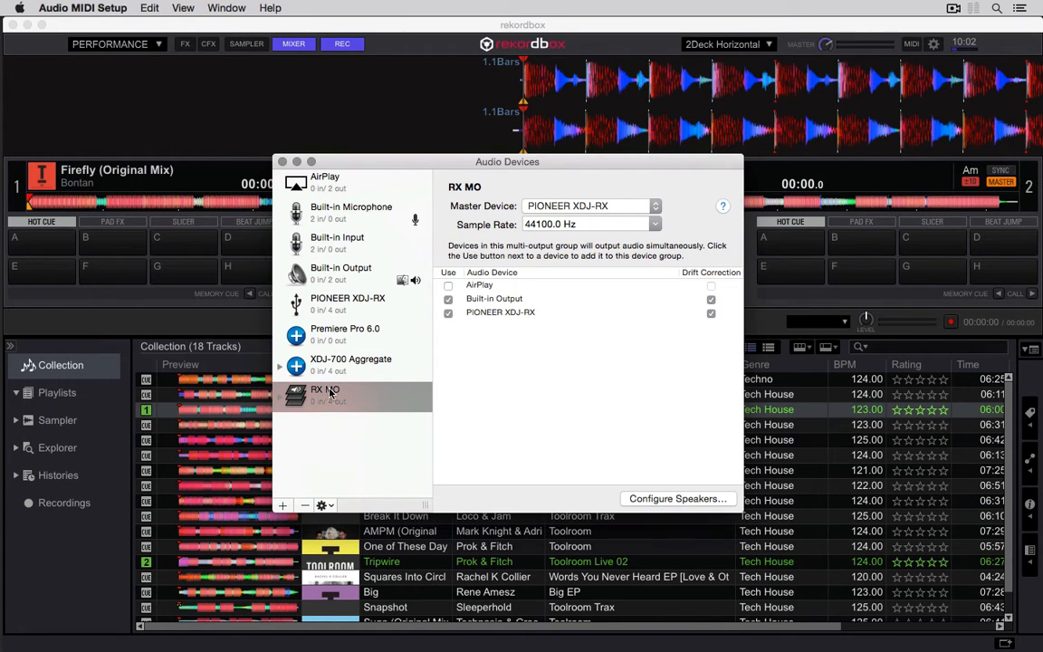
Create an aggregate device with Built-in Output and PIONEER XDJ-RX, enabling drift correction
{"action": "left_click", "coordinate": [282, 505]}
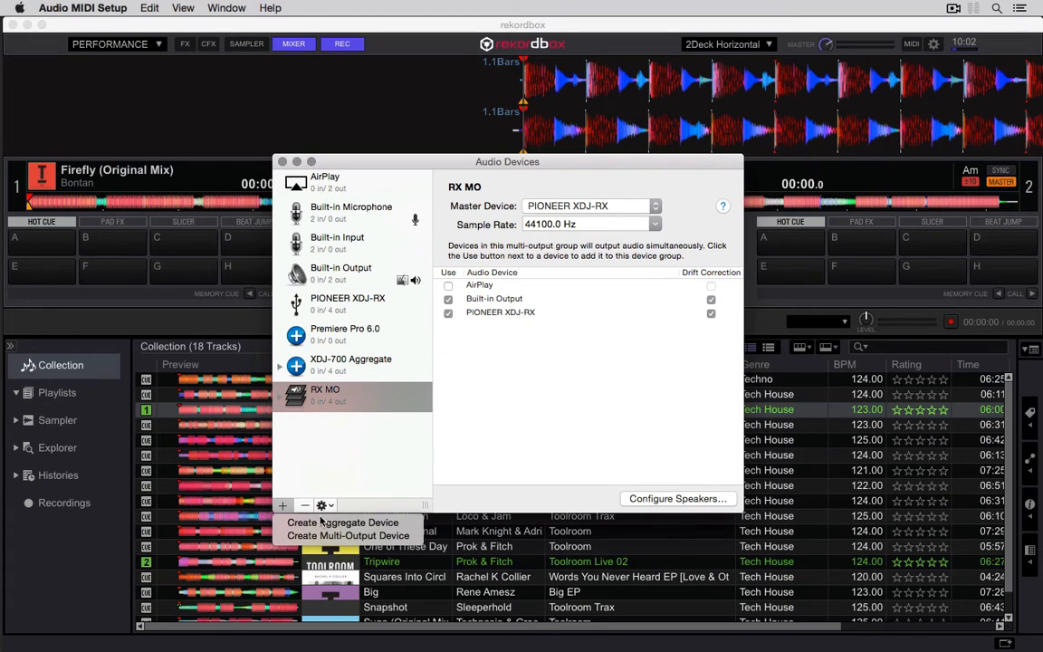
{"action": "left_click", "coordinate": [342, 521]}
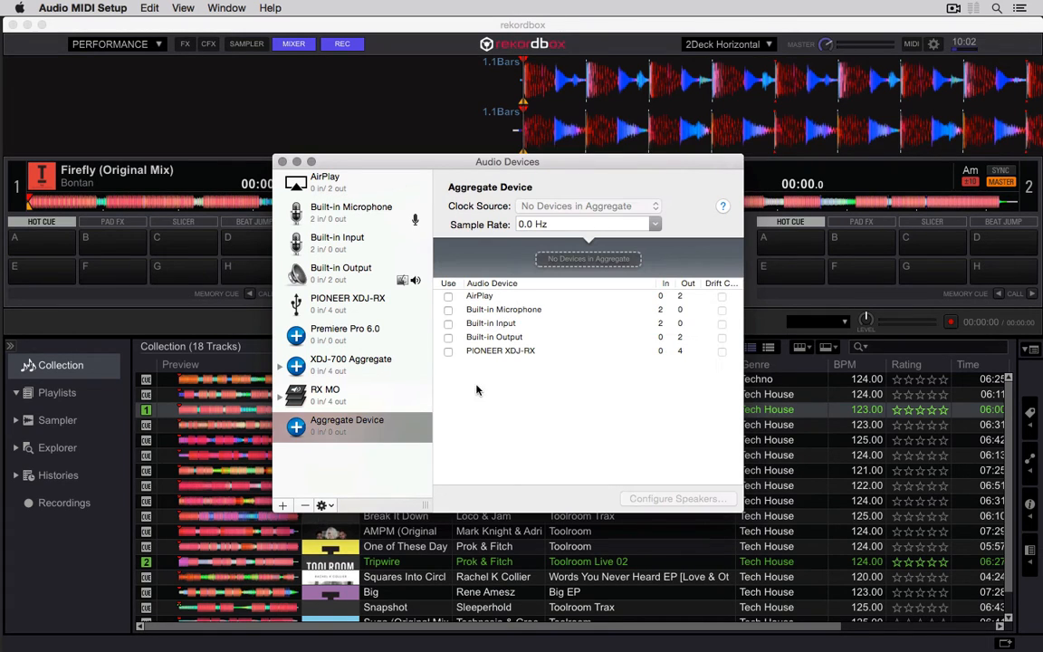
{"action": "left_click", "coordinate": [447, 372]}
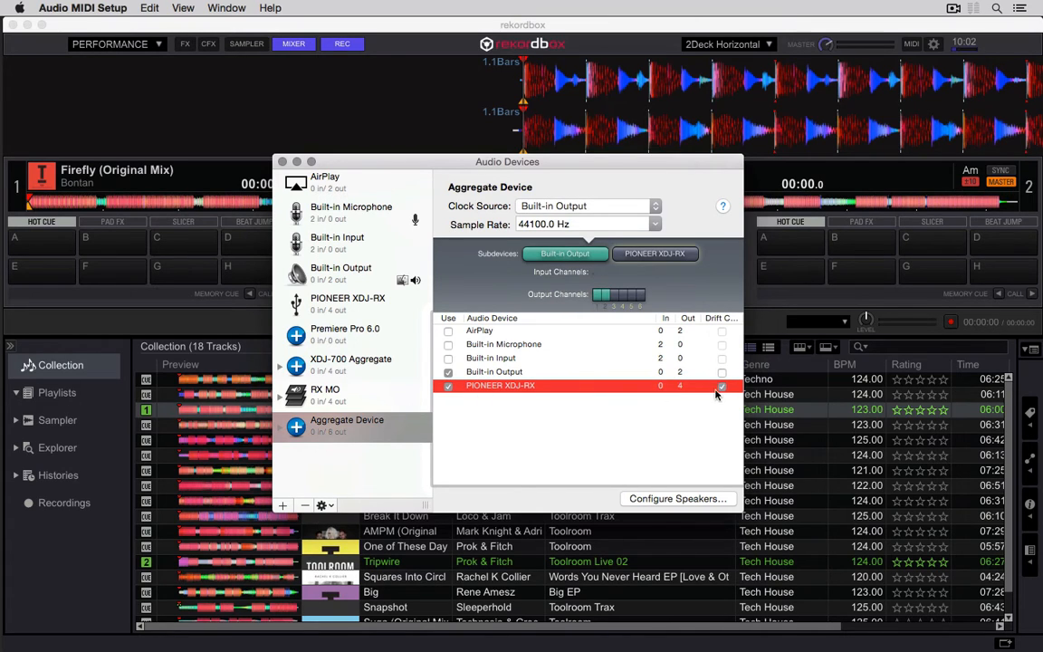
{"action": "left_click", "coordinate": [493, 371]}
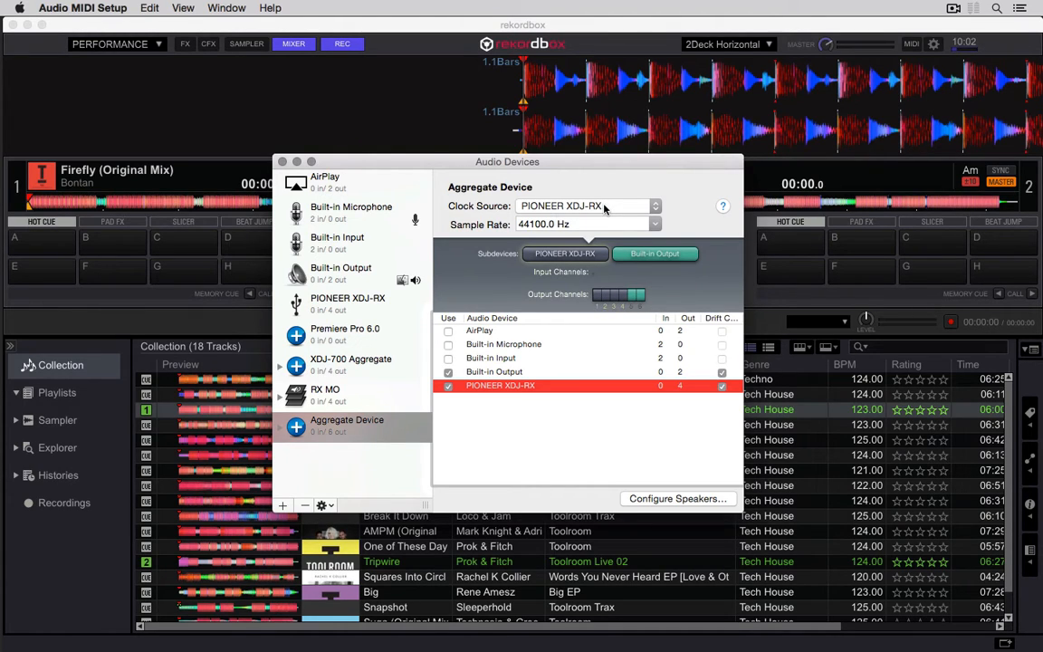
{"action": "mouse_move", "coordinate": [341, 424]}
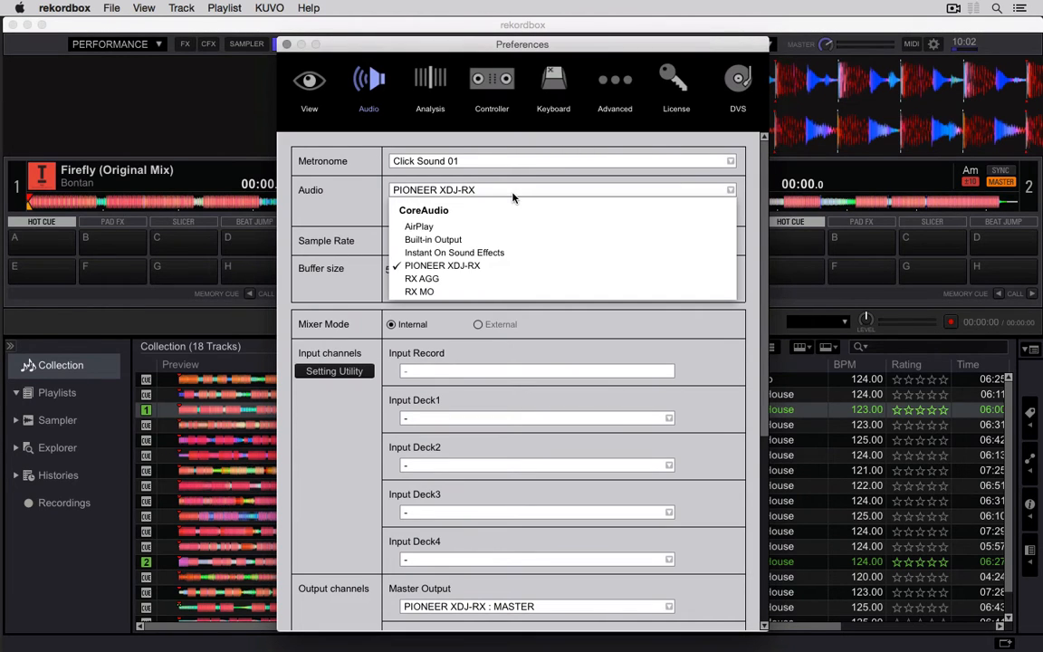
Select RX AGG as rekordbox's audio device, check the output channels, and close Preferences
{"action": "left_click", "coordinate": [422, 278]}
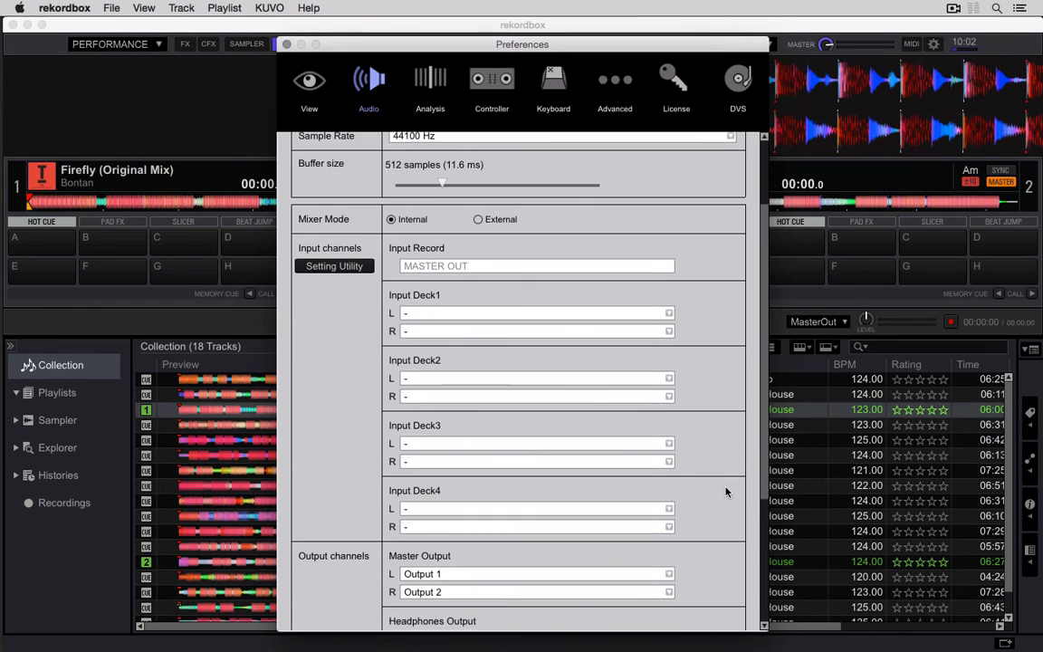
{"action": "scroll", "scroll_direction": "down", "scroll_amount": 3}
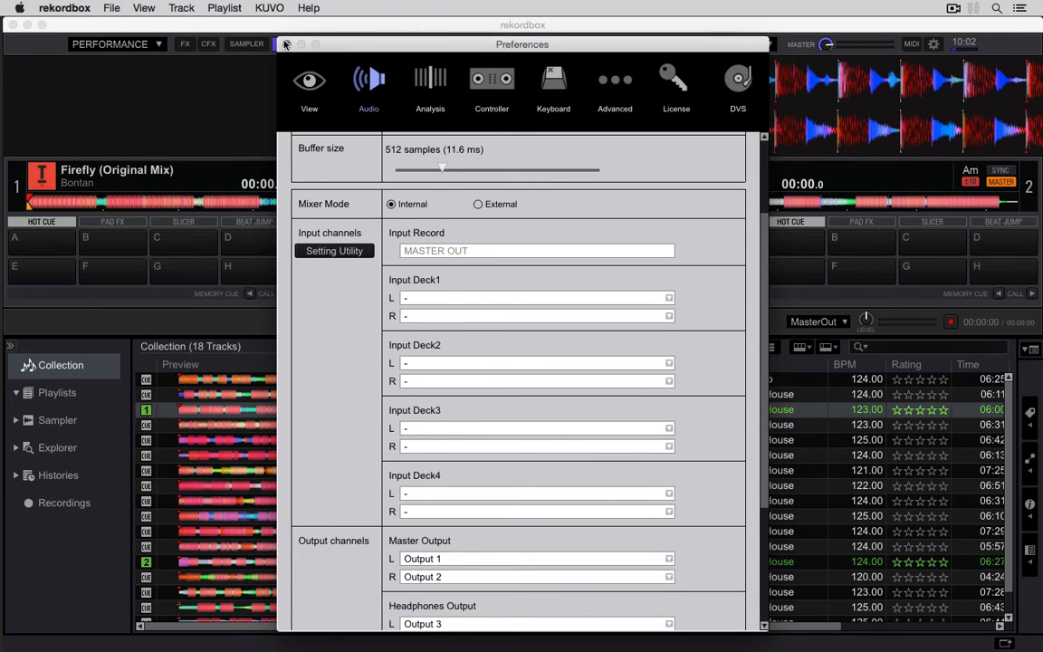
{"action": "left_click", "coordinate": [285, 45]}
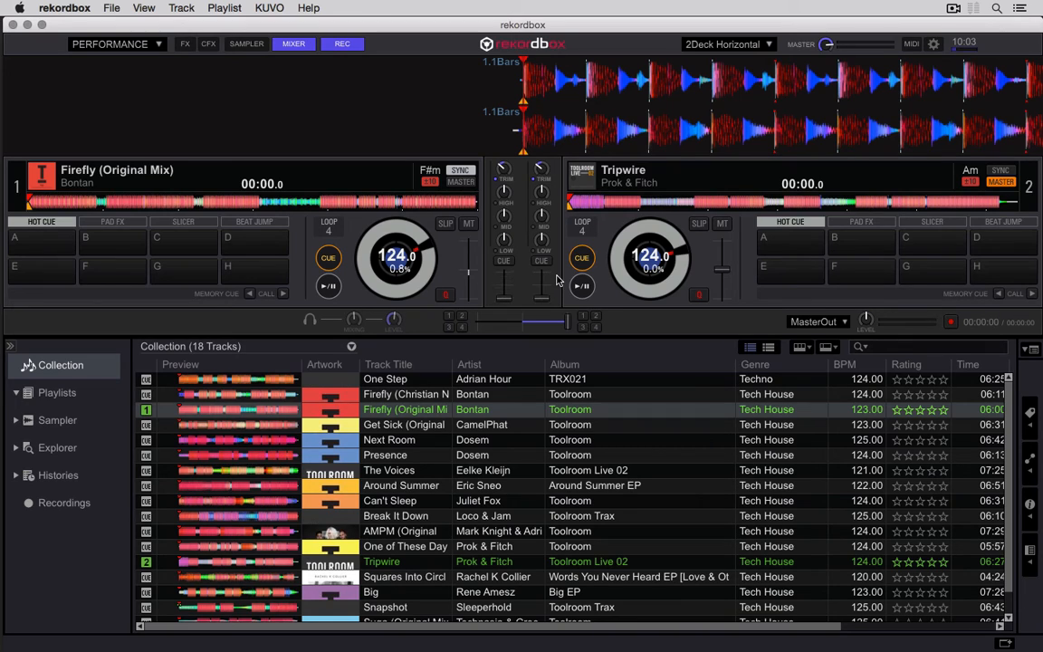
Enable CUE on mixer channel 2 and play Tripwire on deck 2
{"action": "left_click", "coordinate": [540, 261]}
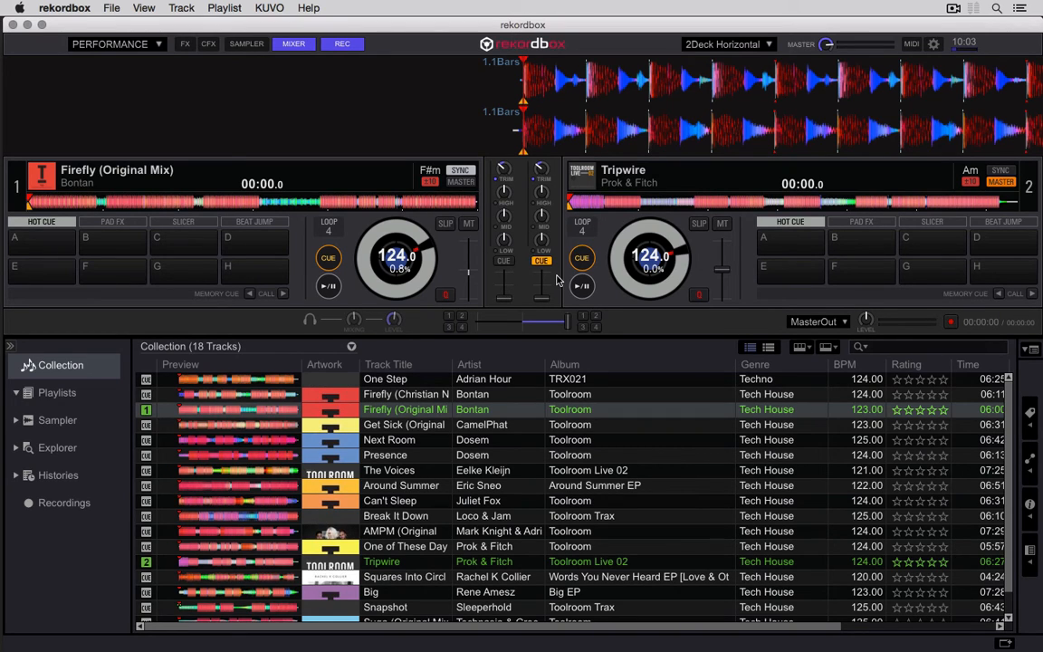
{"action": "left_click", "coordinate": [582, 287]}
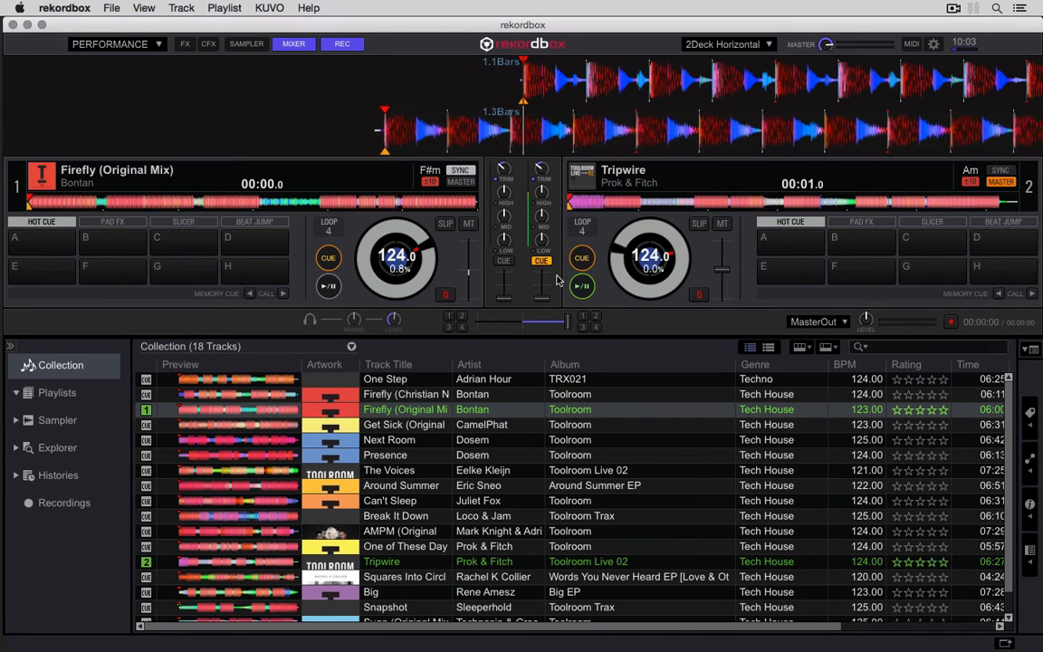